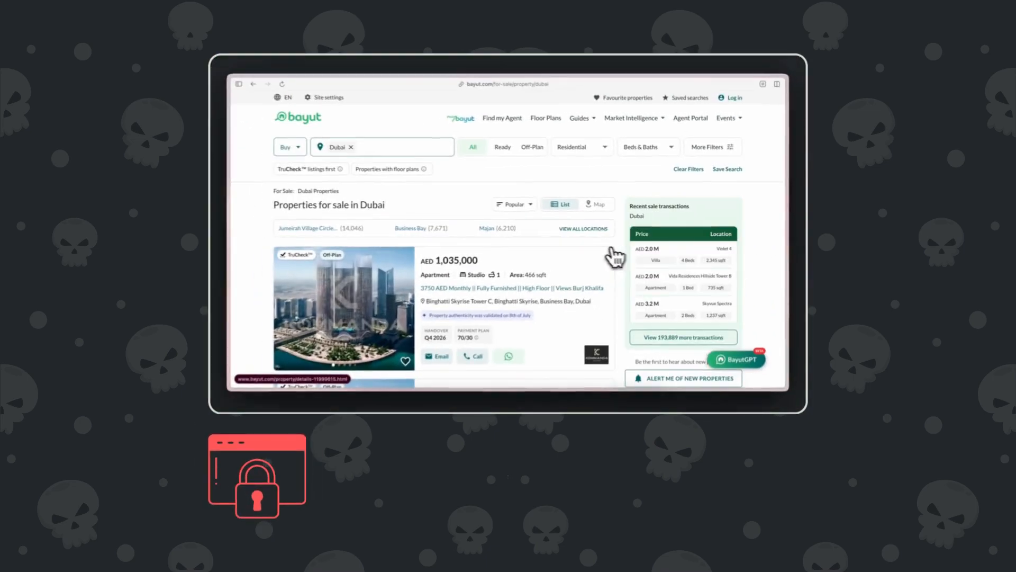
scroll("down", 3)
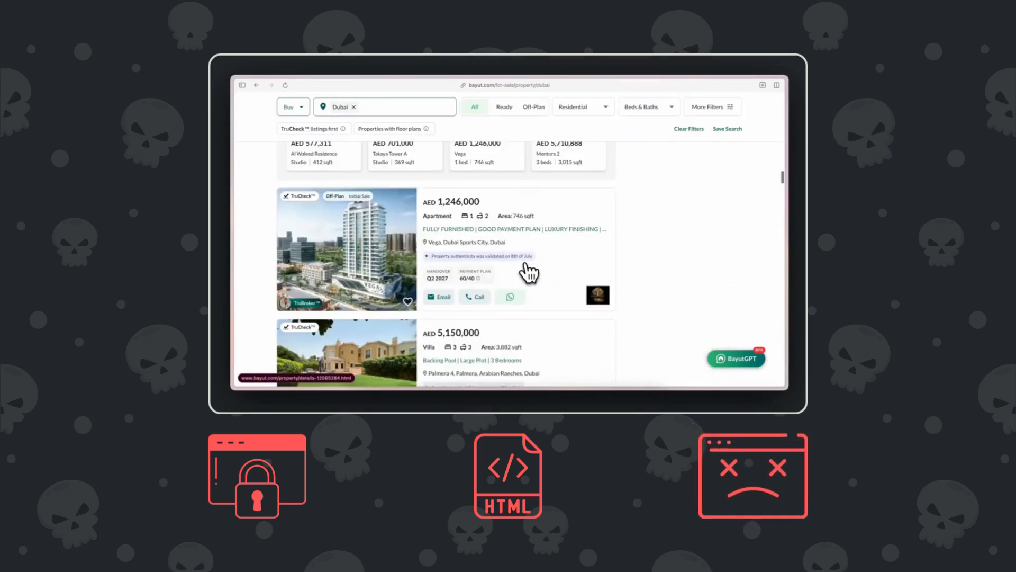